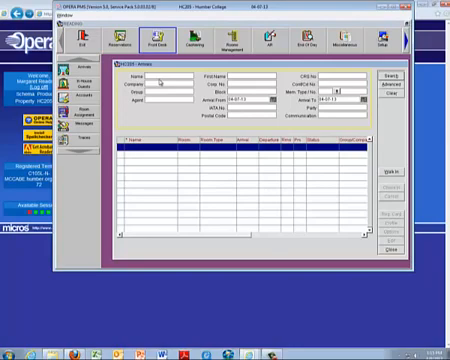
{"action": "mouse_move", "coordinate": [160, 80]}
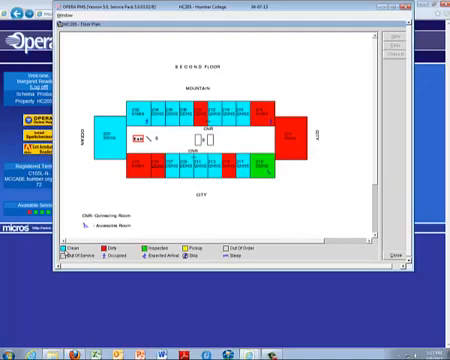
{"action": "mouse_move", "coordinate": [64, 251]}
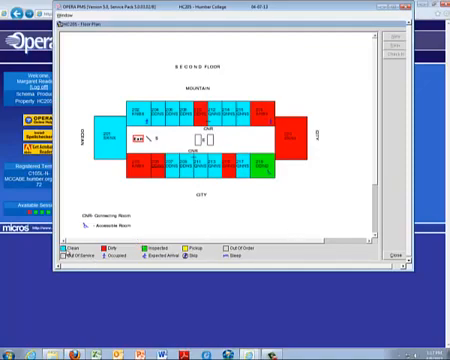